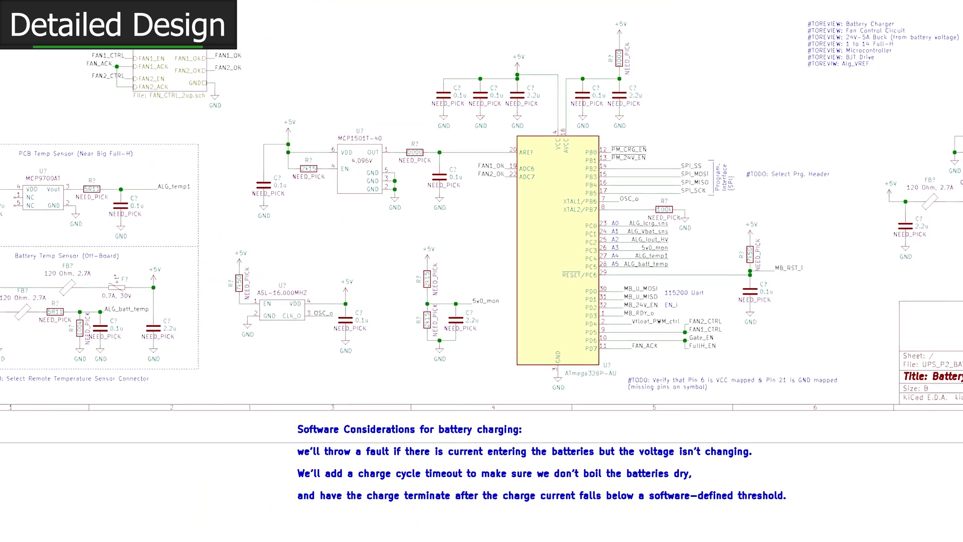
pyautogui.scroll(3)
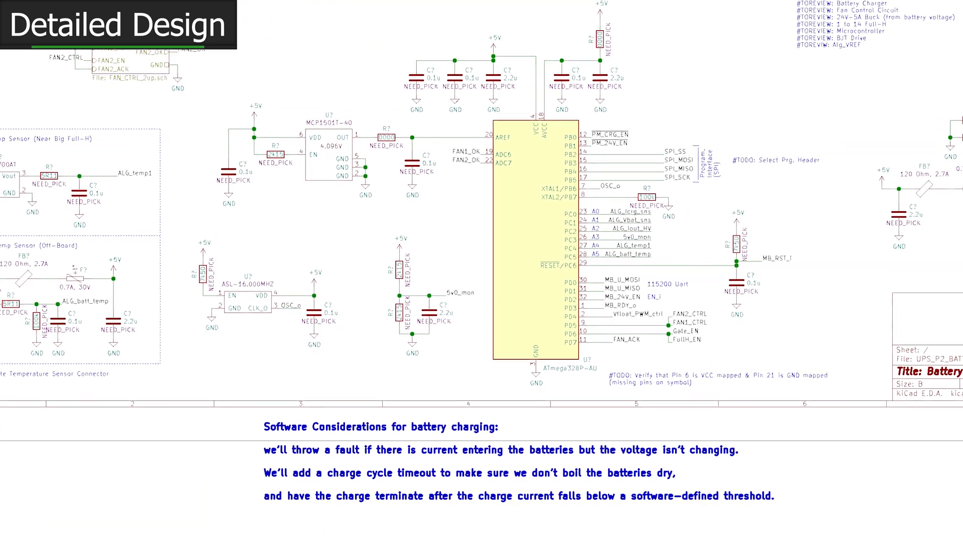
pyautogui.scroll(-3)
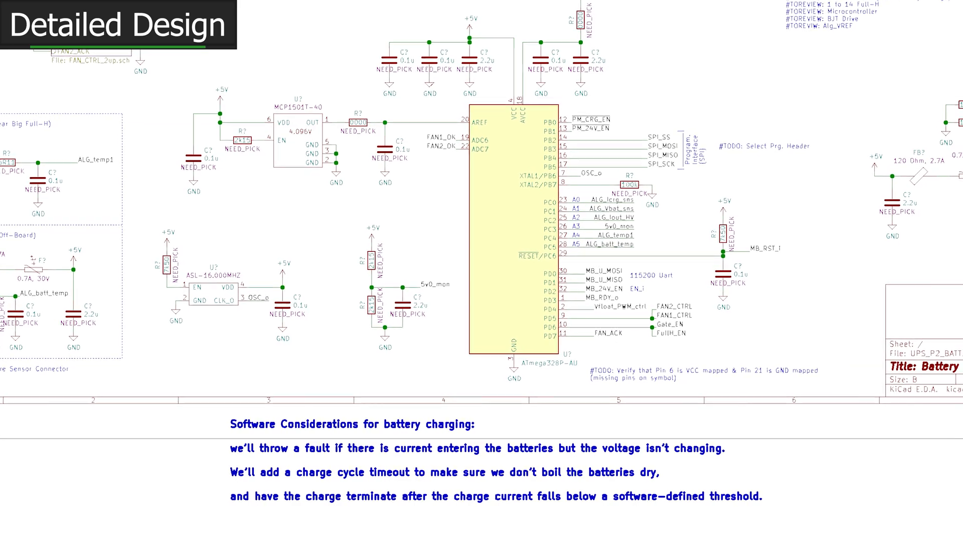
pyautogui.scroll(3)
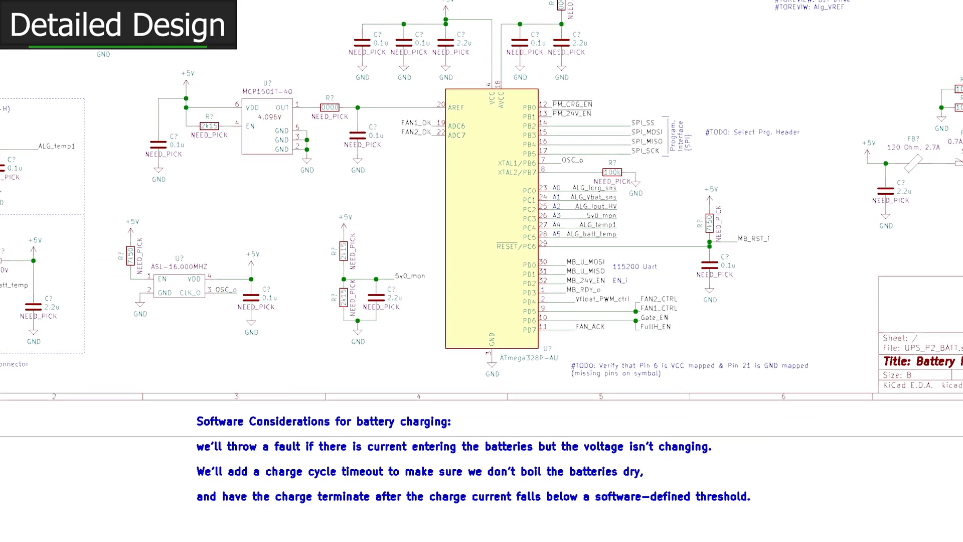